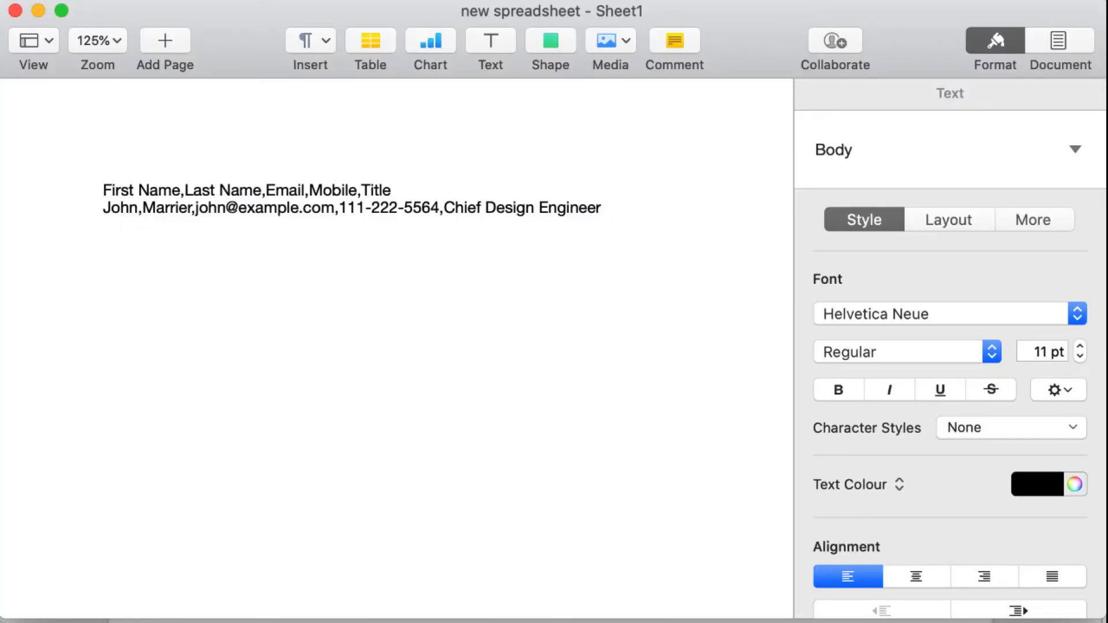
Step: Leave the comma-separated contact lines in Pages for a blank Excel workbook
left_click(600, 207)
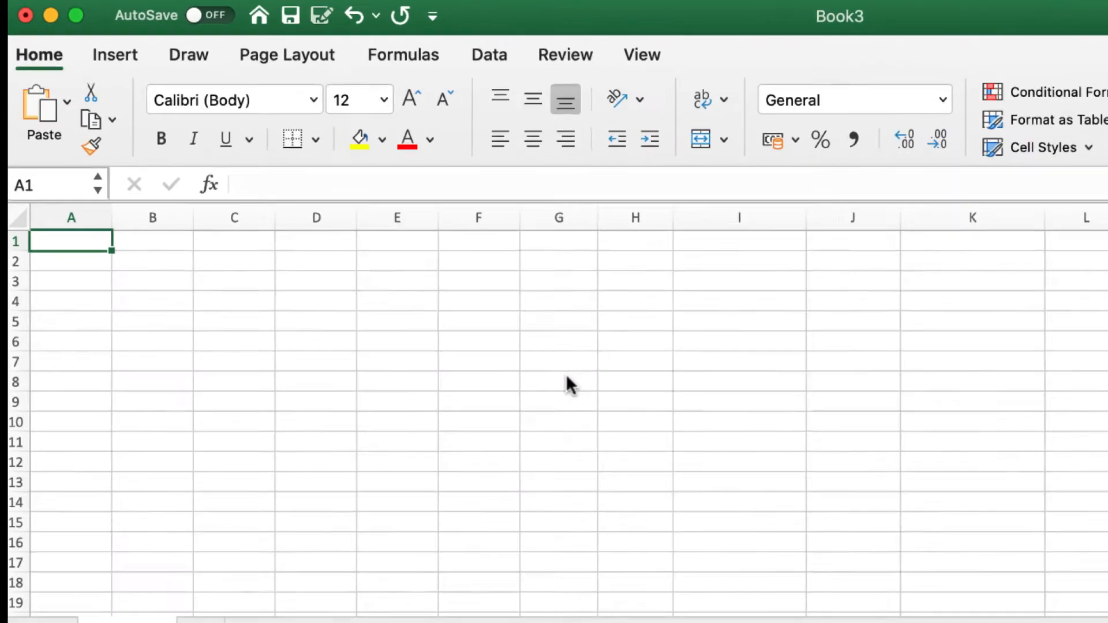
Step: Start a text import from the Data ribbon and get data from contacts.csv
left_click(489, 55)
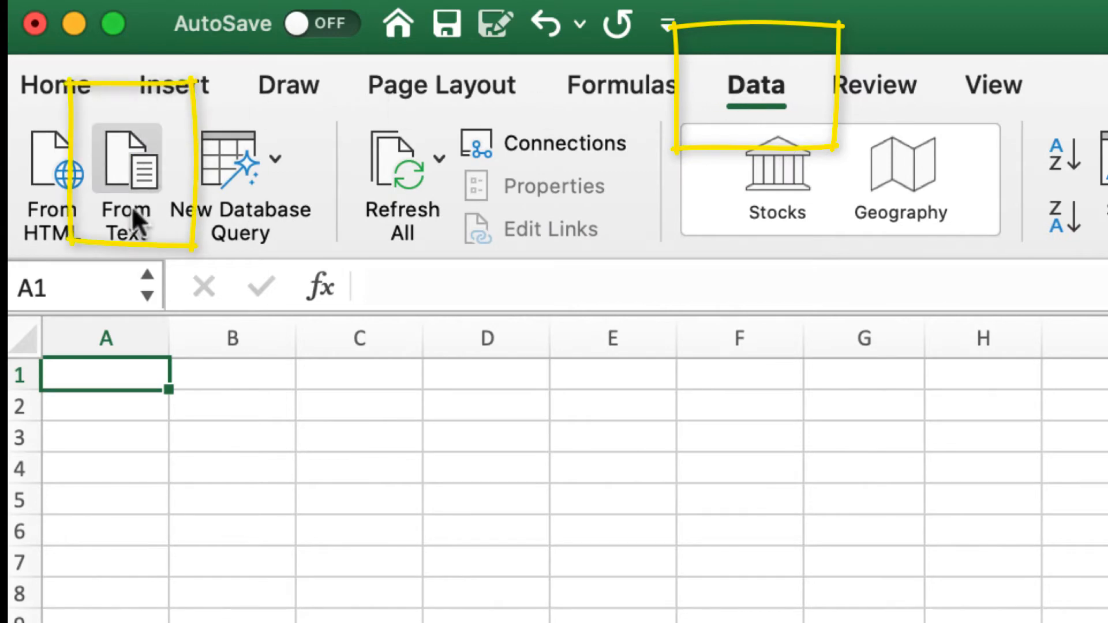
left_click(126, 180)
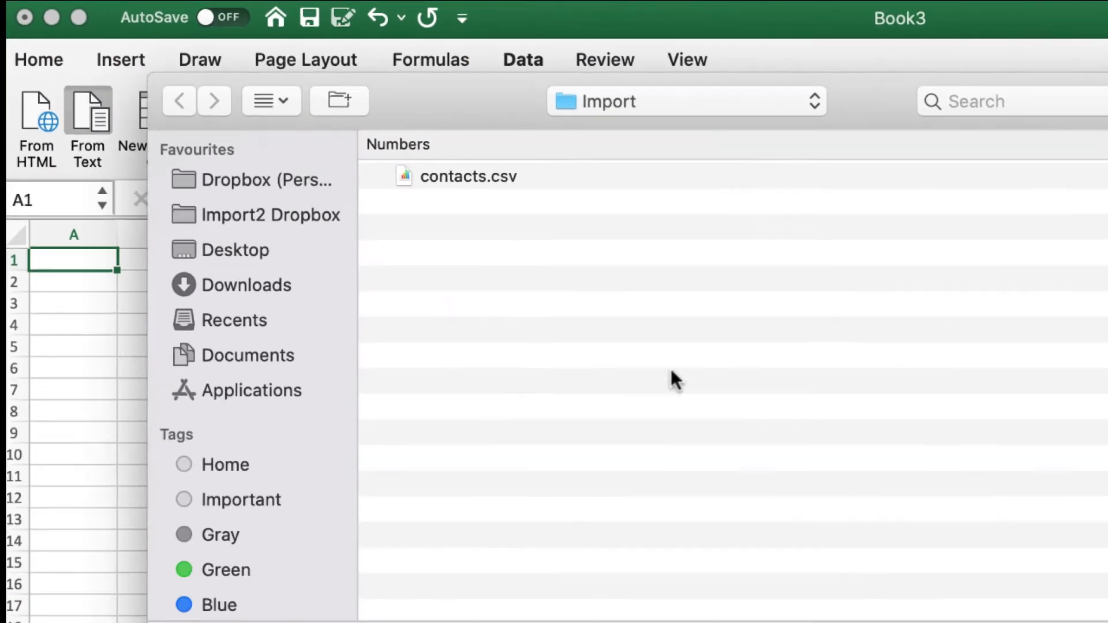
left_click(465, 176)
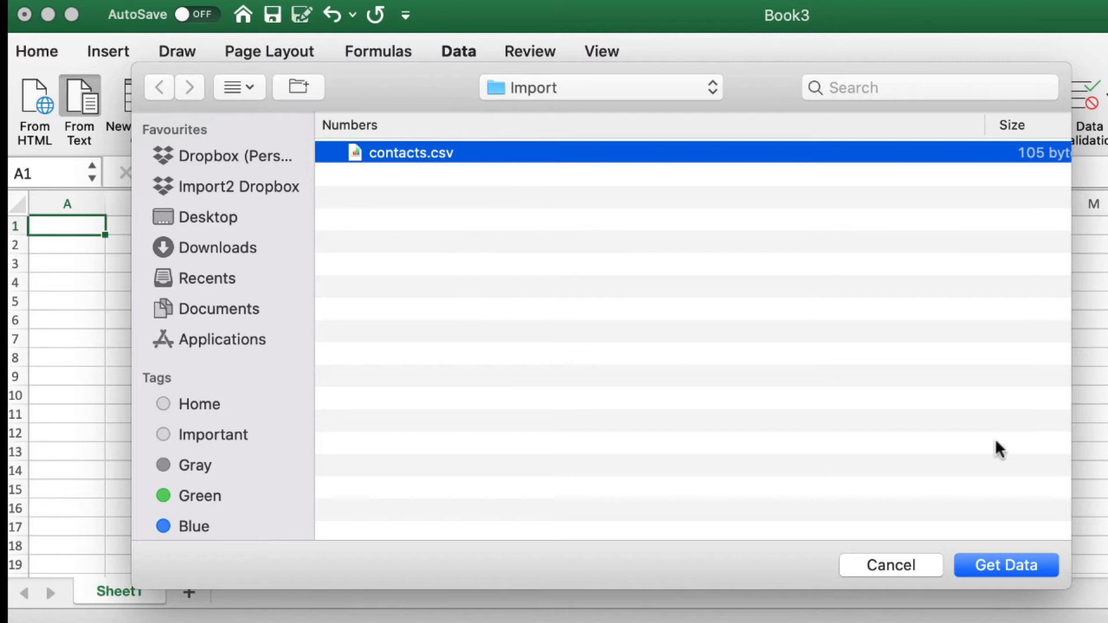
left_click(1005, 565)
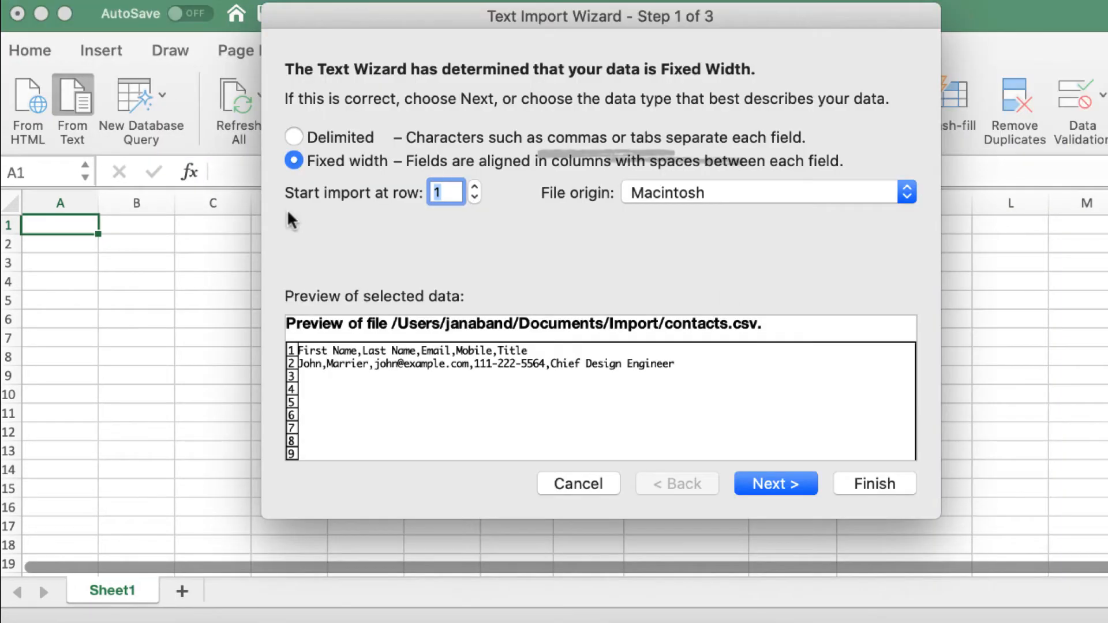
Step: Import as Delimited, splitting on commas (not tabs) into five columns, and finish the wizard
left_click(292, 137)
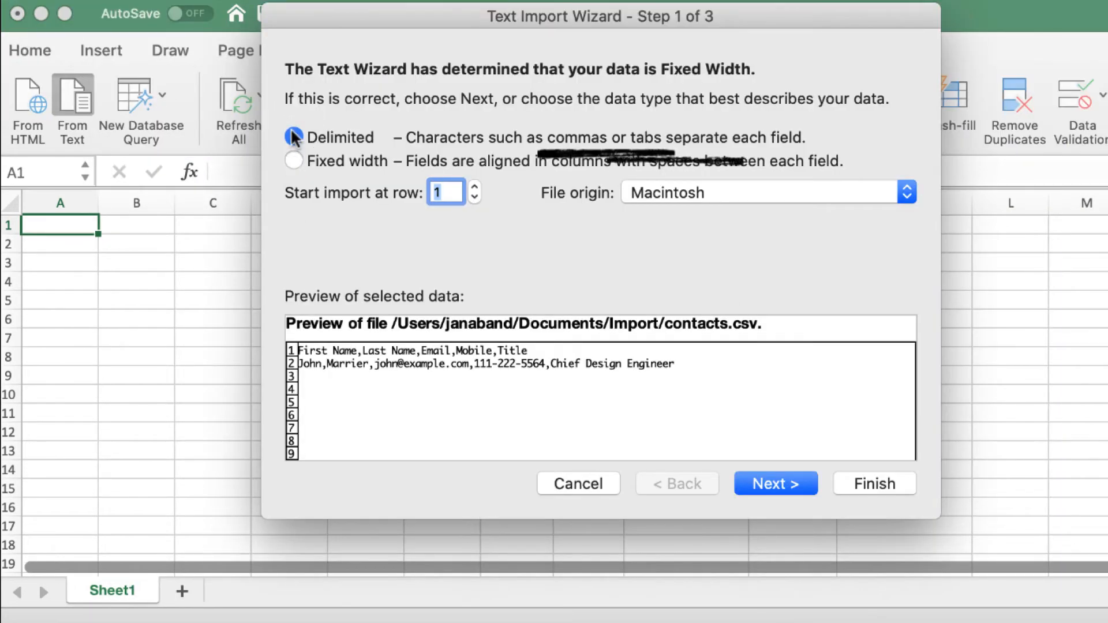
left_click(294, 138)
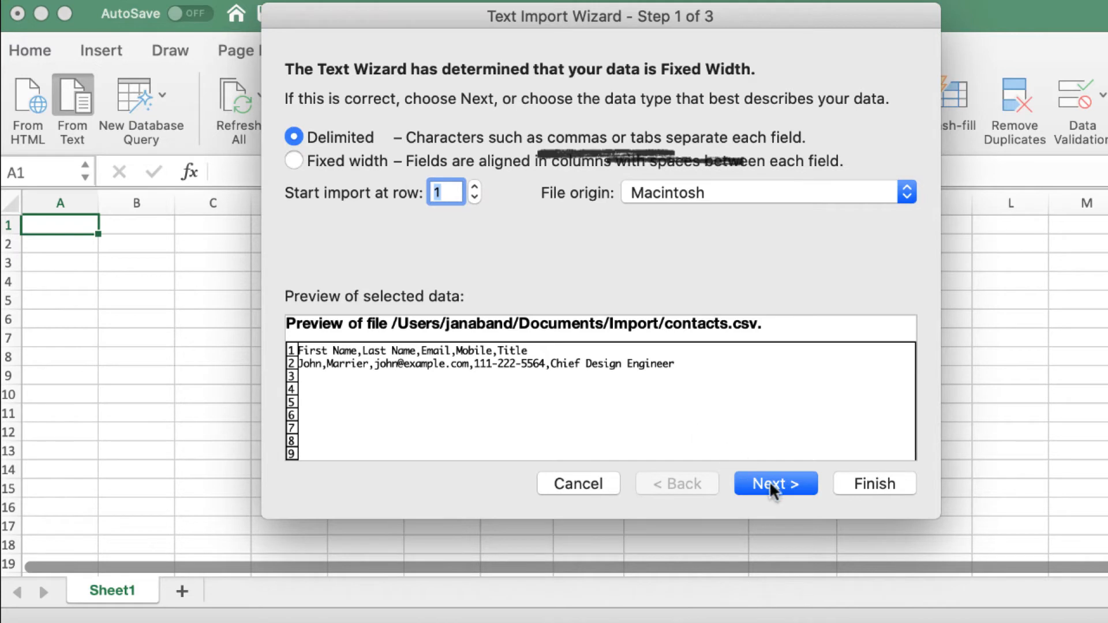
left_click(774, 484)
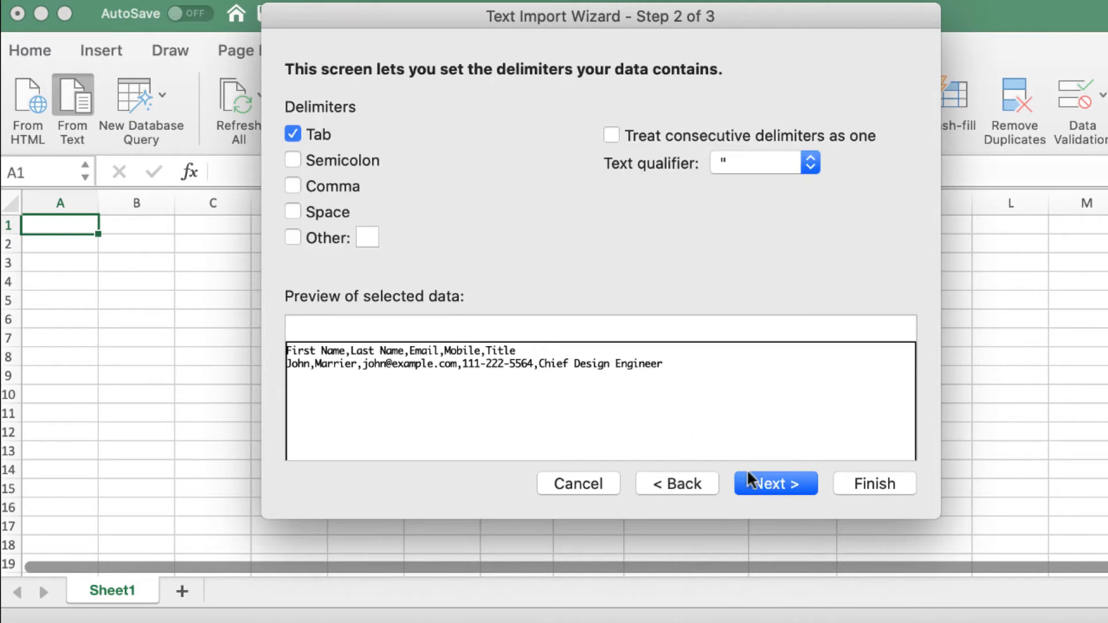
left_click(292, 186)
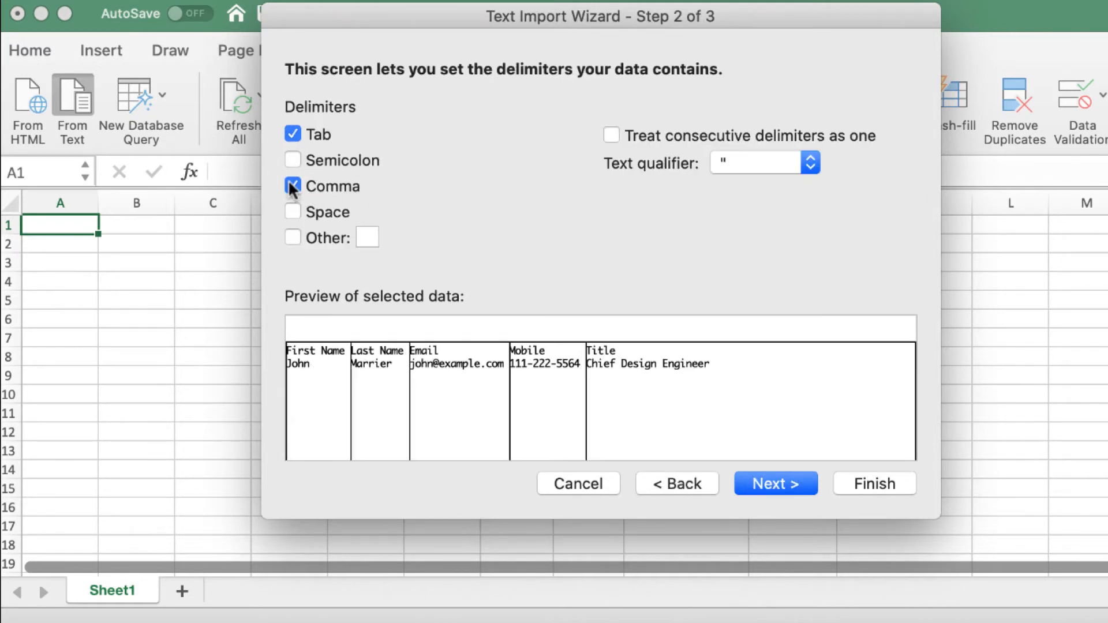
left_click(292, 134)
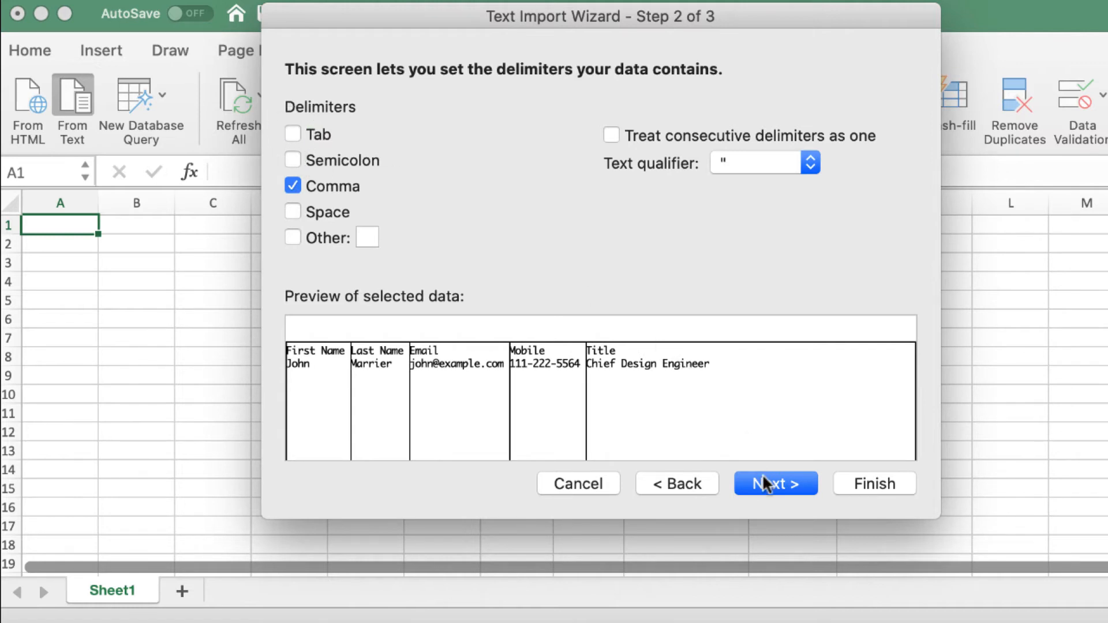
left_click(775, 484)
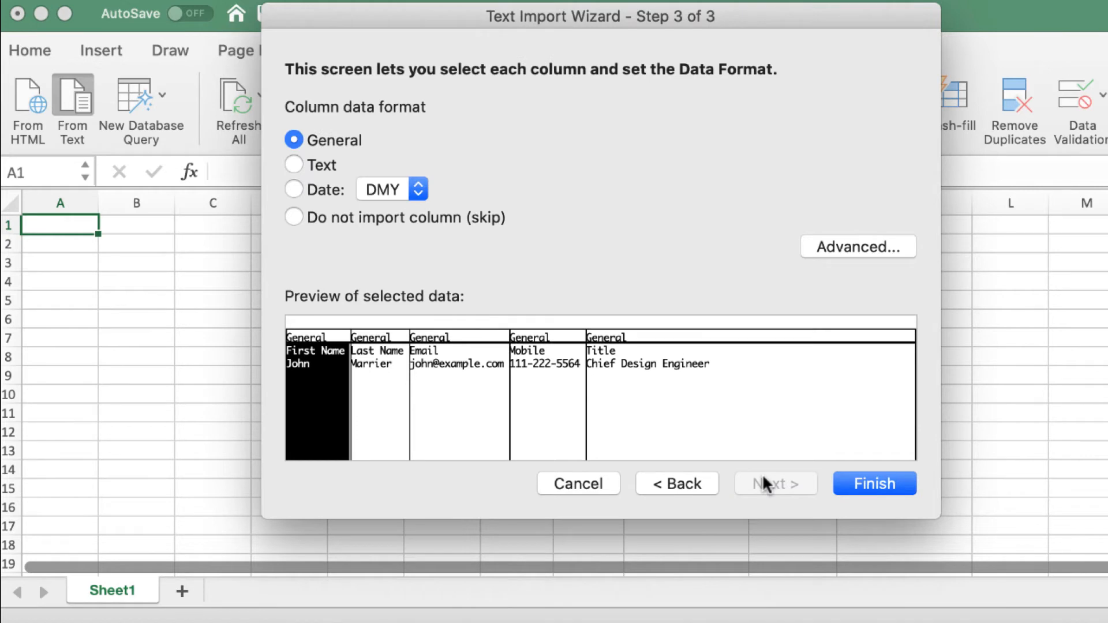
left_click(874, 483)
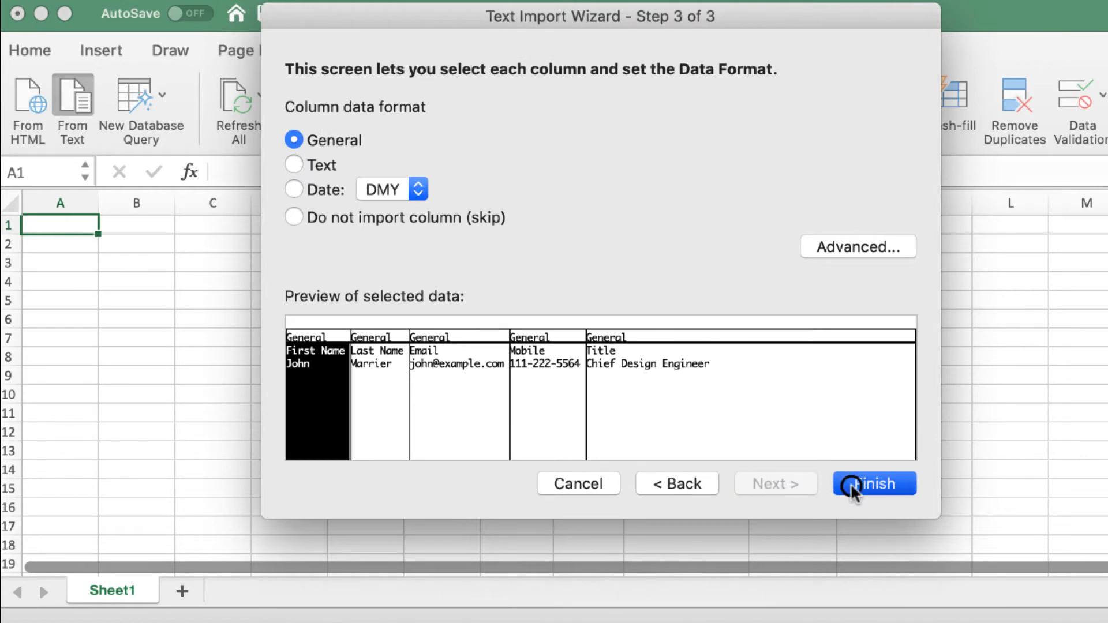
left_click(873, 484)
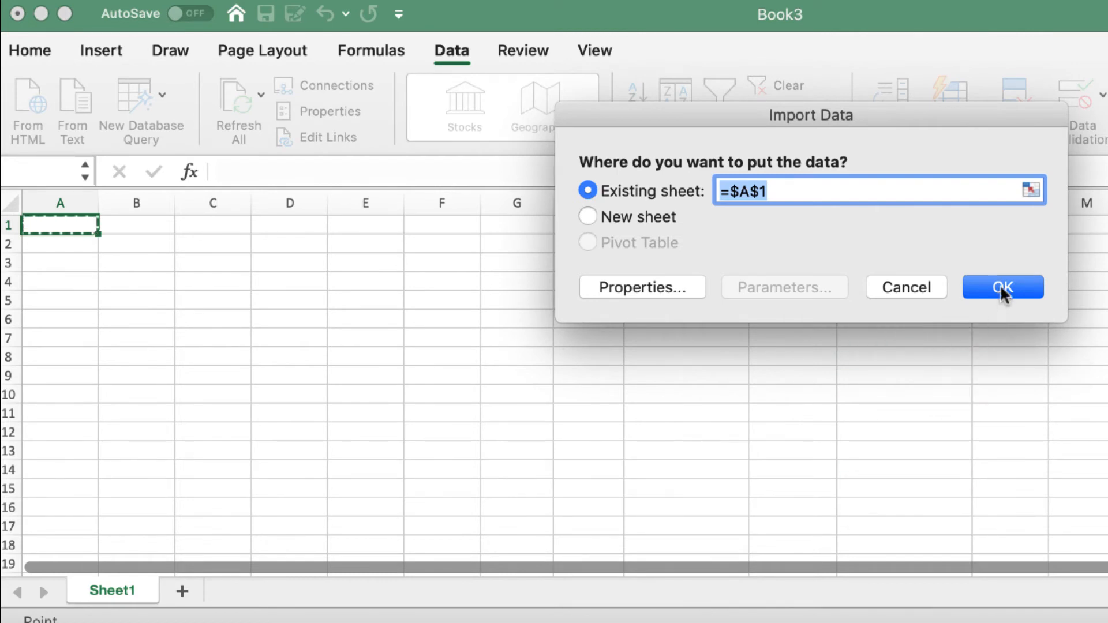
Step: Place the imported contacts at cell A1 of the existing sheet
left_click(1002, 287)
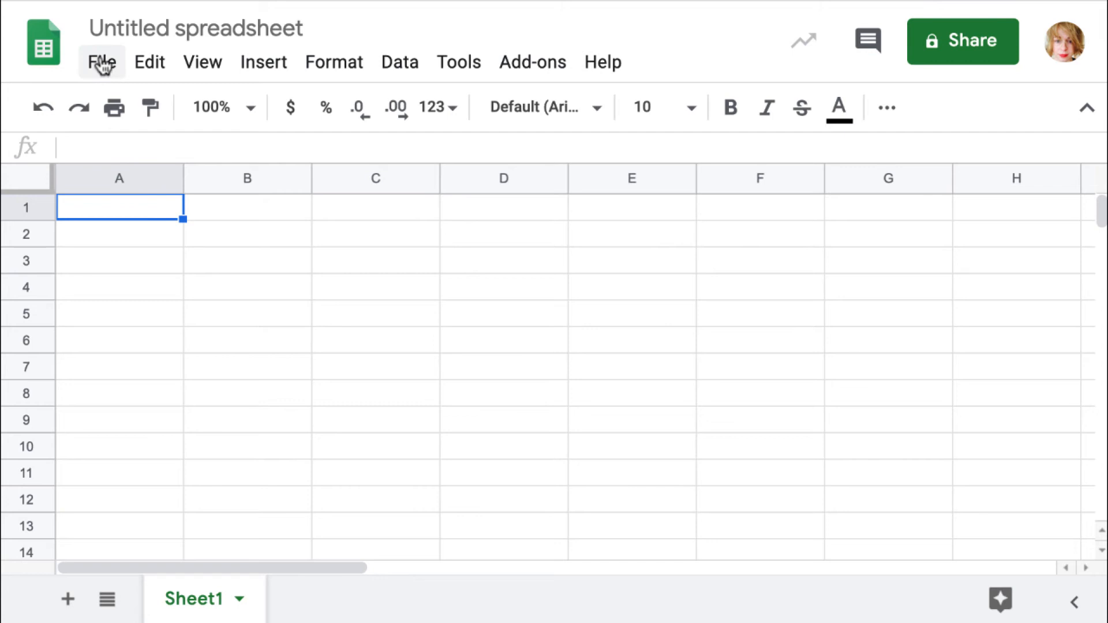
Step: Upload contacts.csv from the device so it opens as the spreadsheet 'contacts' with five columns
left_click(102, 62)
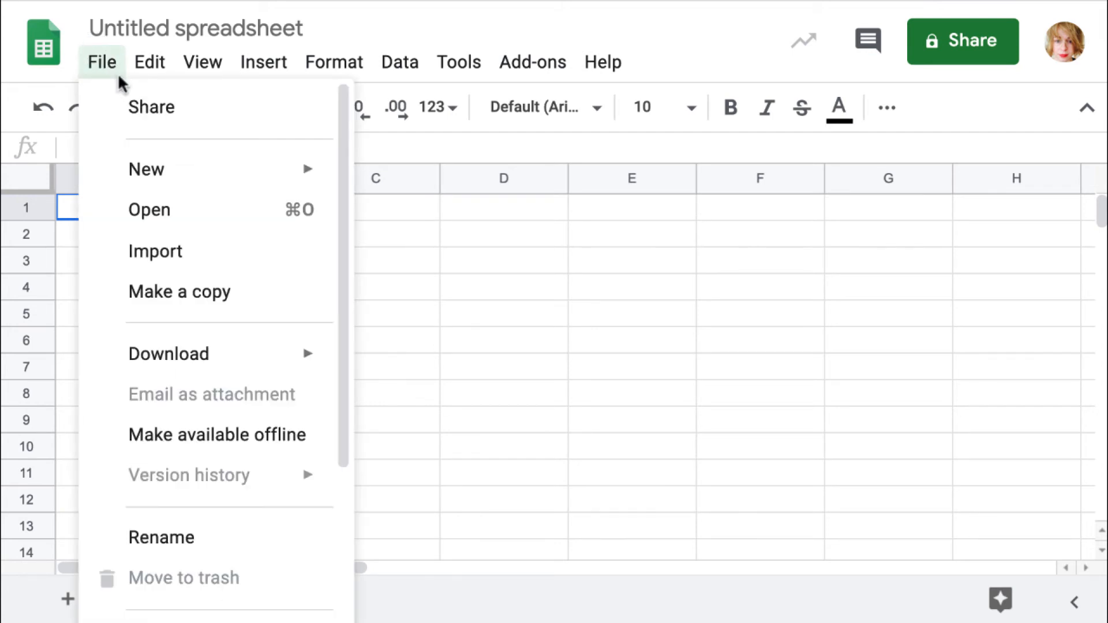
left_click(149, 209)
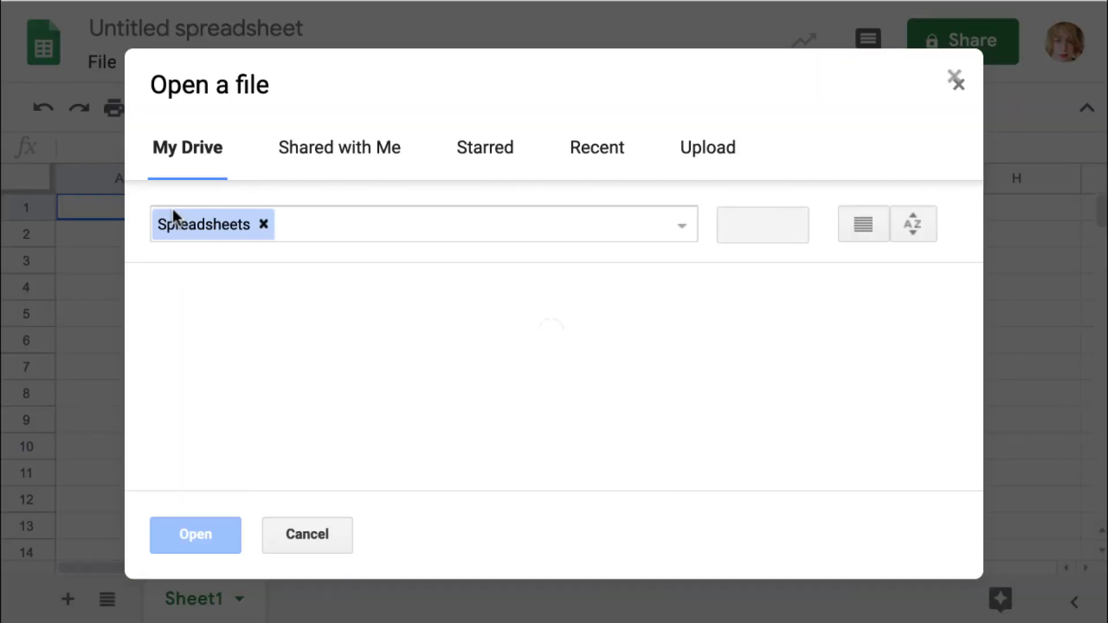
left_click(706, 147)
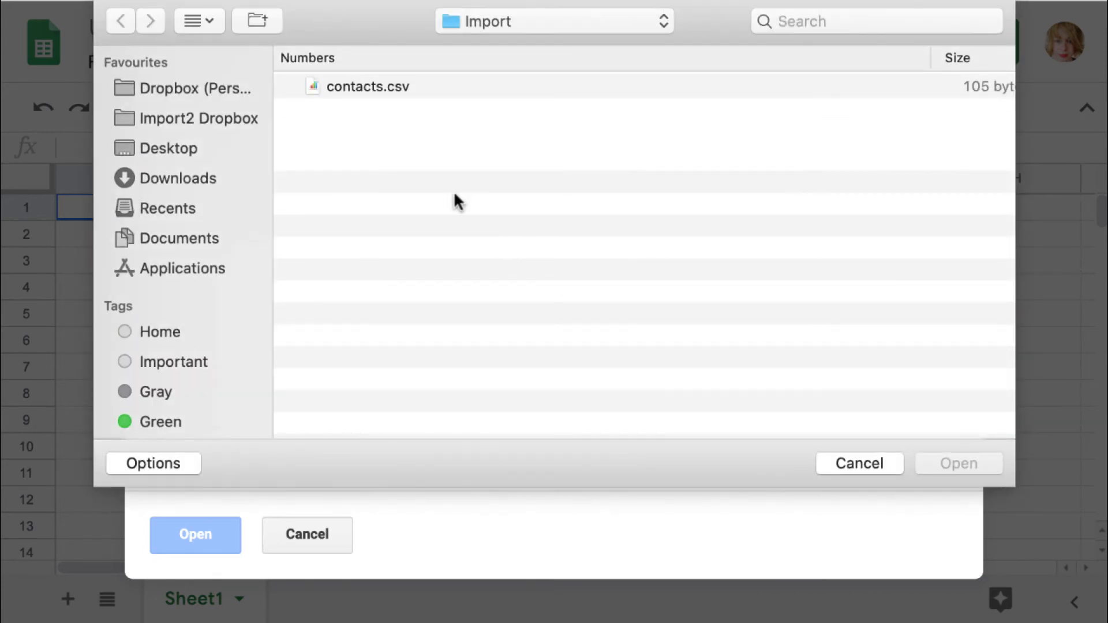
left_click(364, 87)
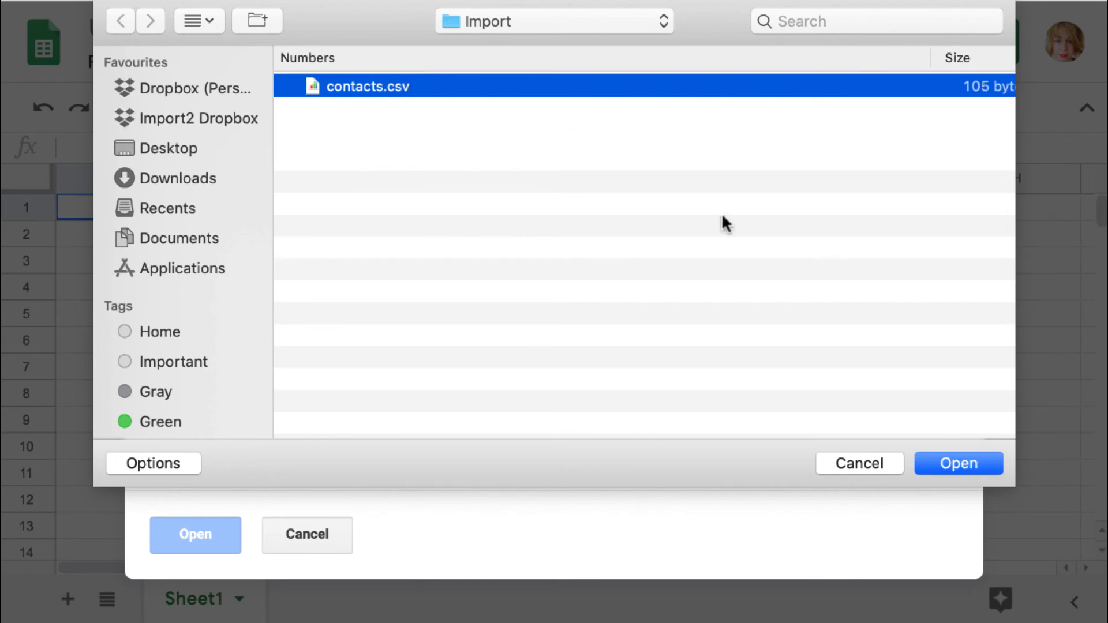
left_click(958, 464)
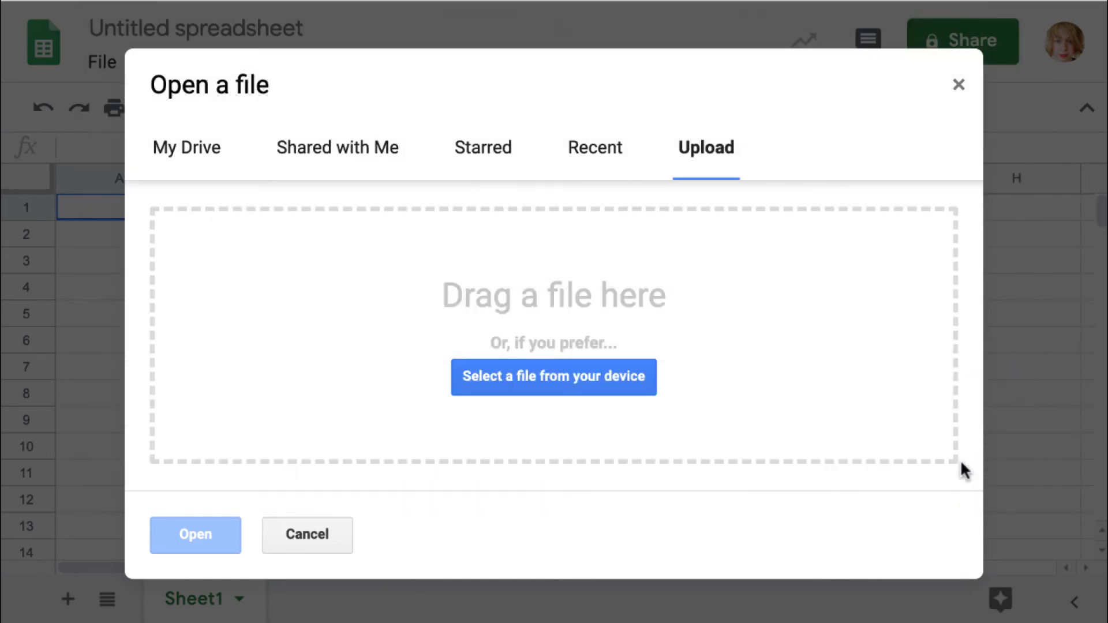
left_click(553, 376)
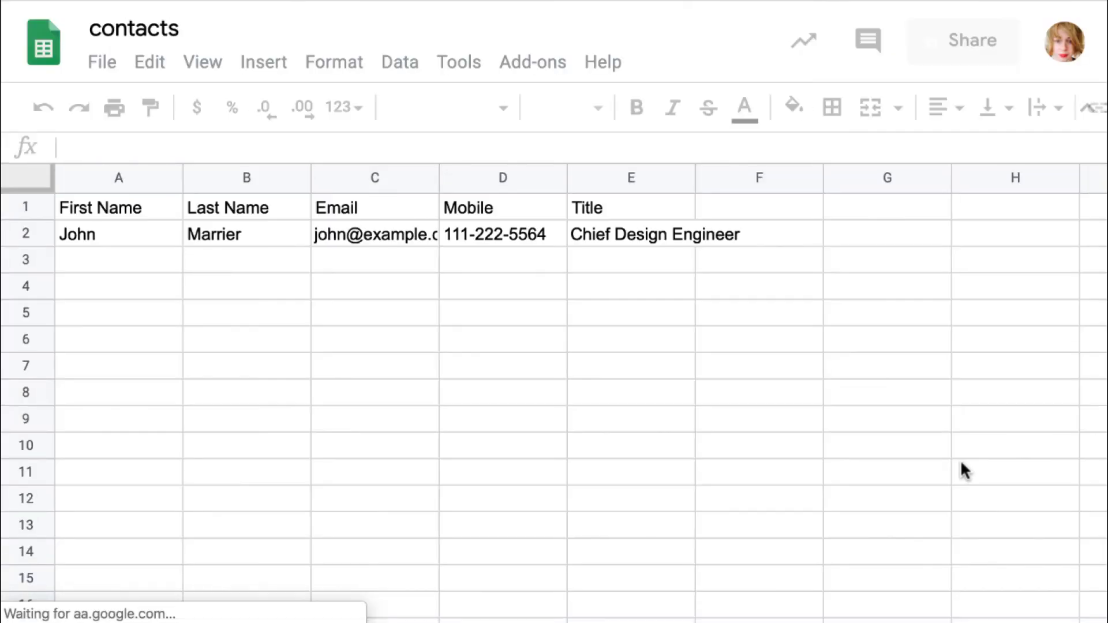
left_click(118, 207)
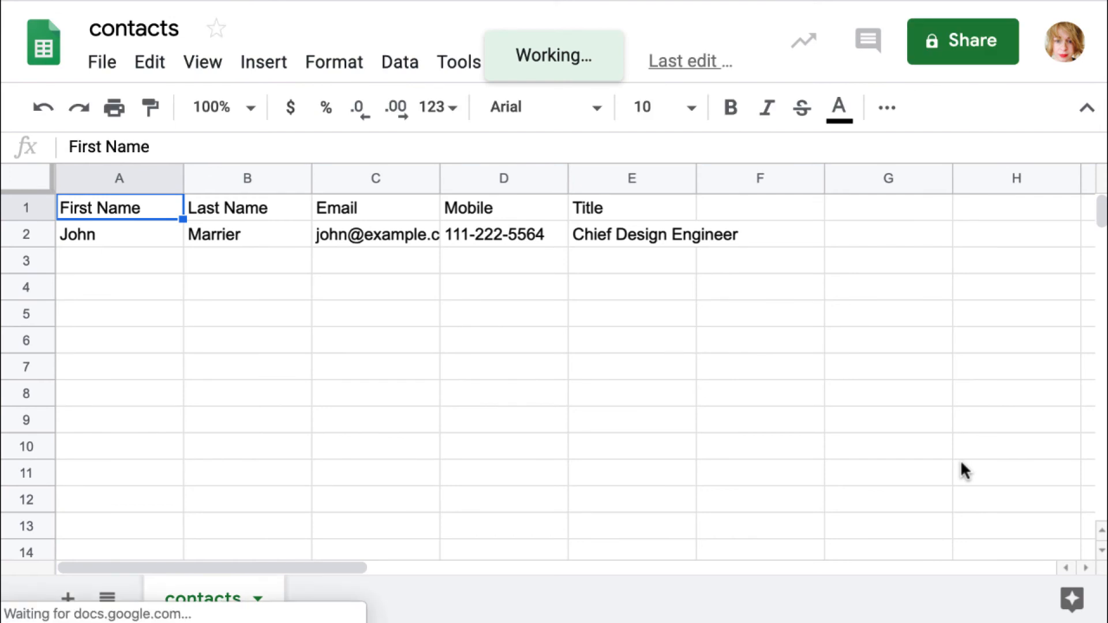